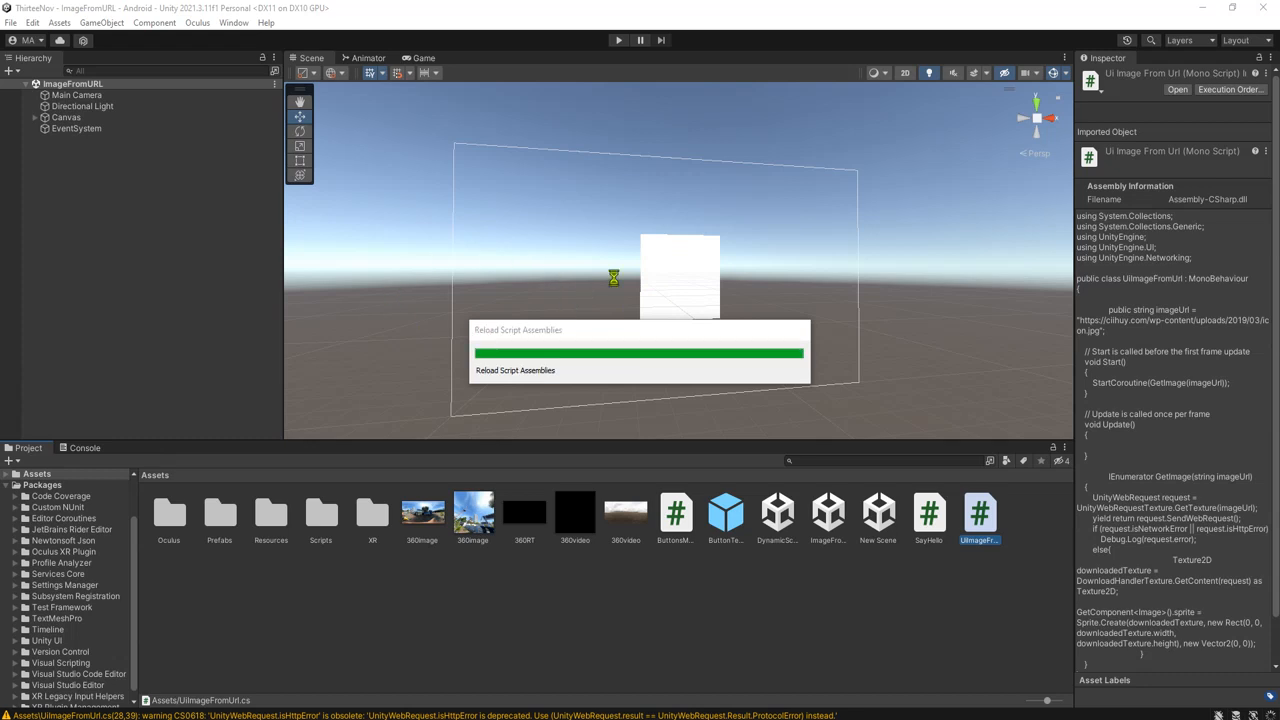
mouse_move(256, 122)
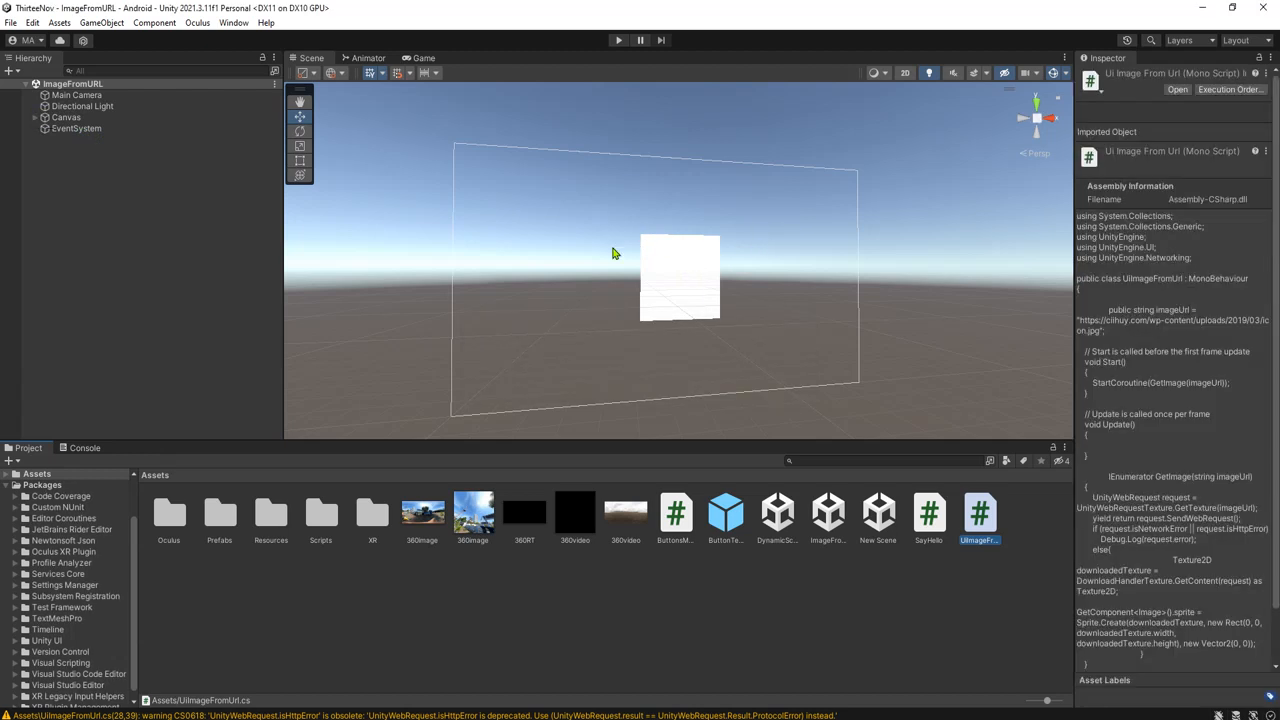
Select the Canvas Image to show its UI Image From Url component and Image Url.
left_click(72, 128)
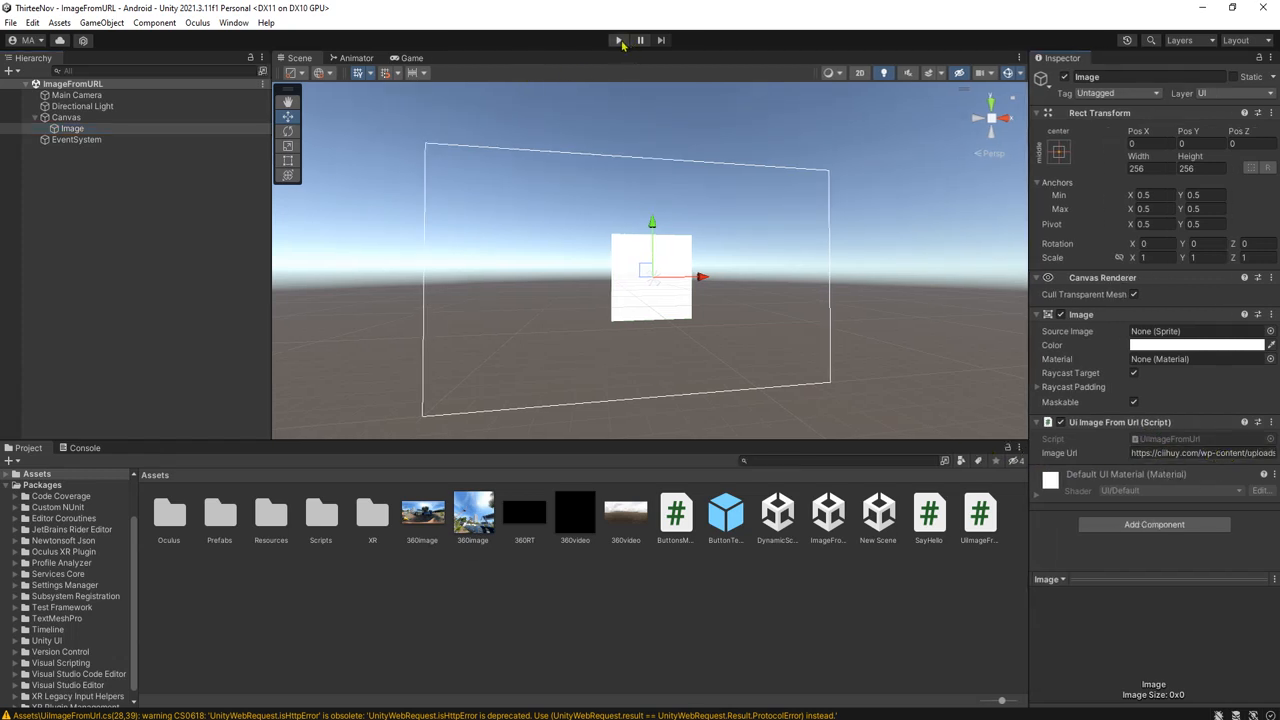
Play the scene so the Game view shows the CiihuyCom logo loaded from the URL.
left_click(618, 40)
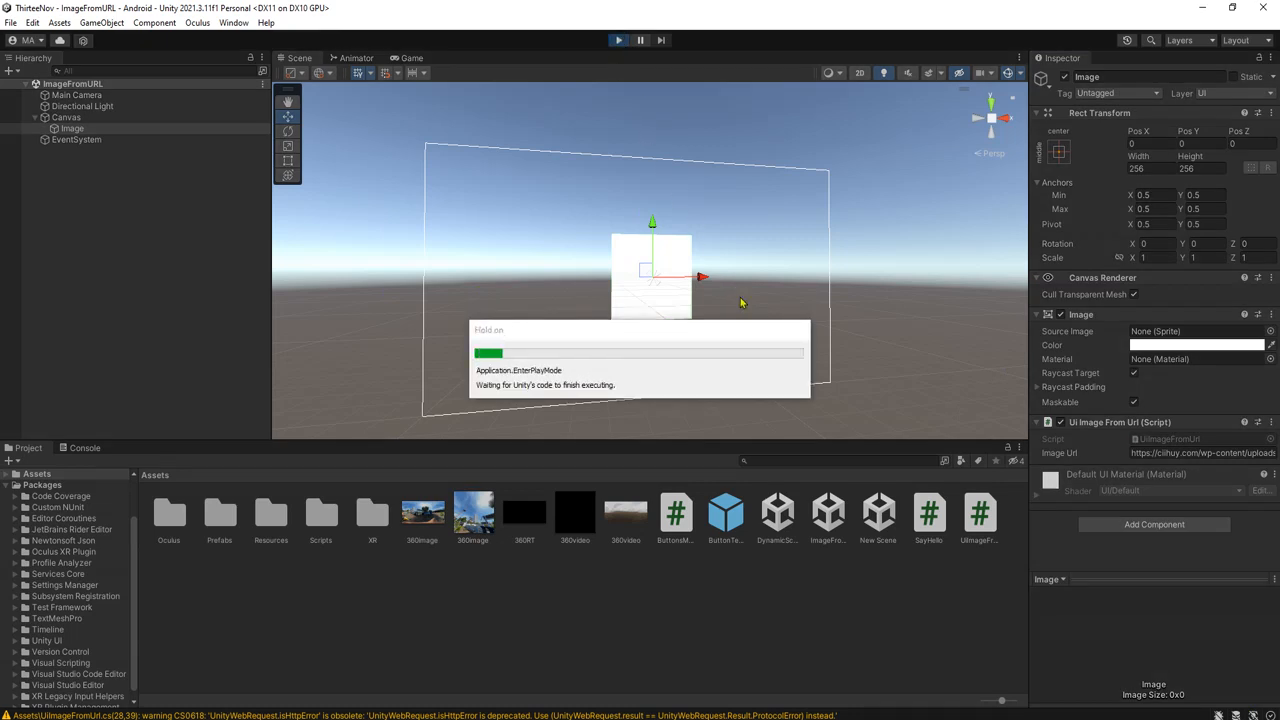
left_click(618, 40)
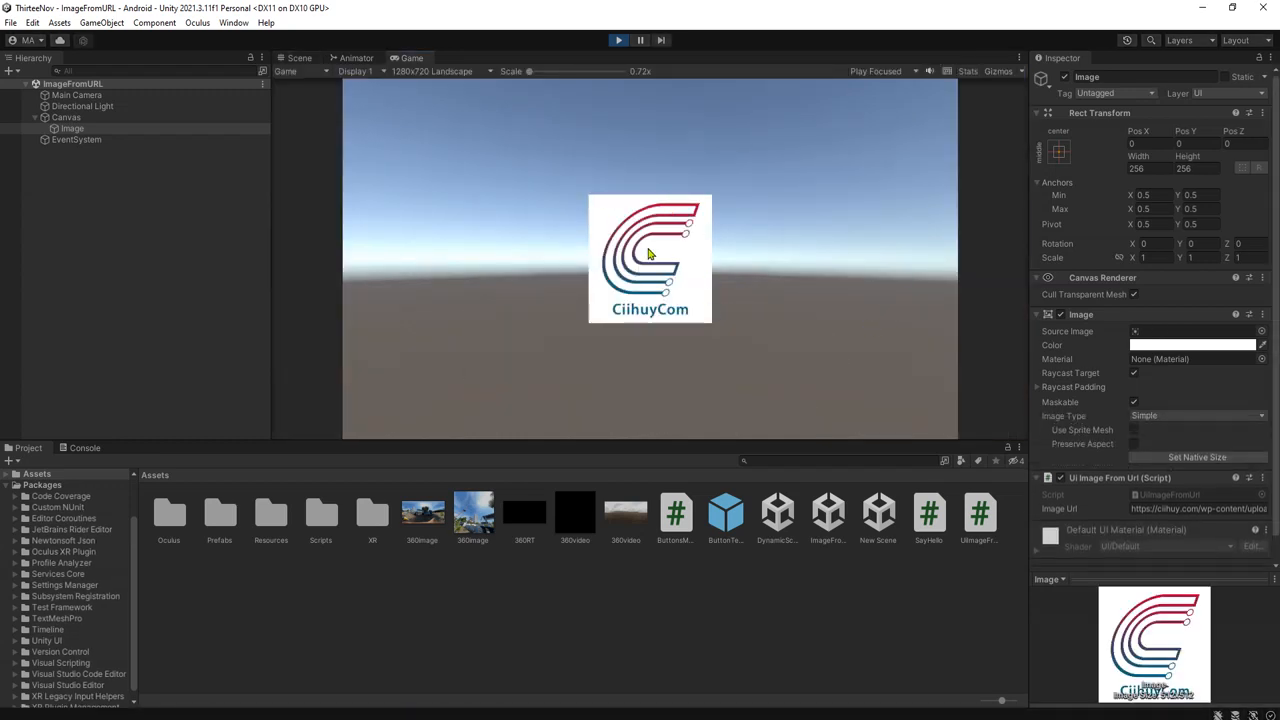
mouse_move(714, 96)
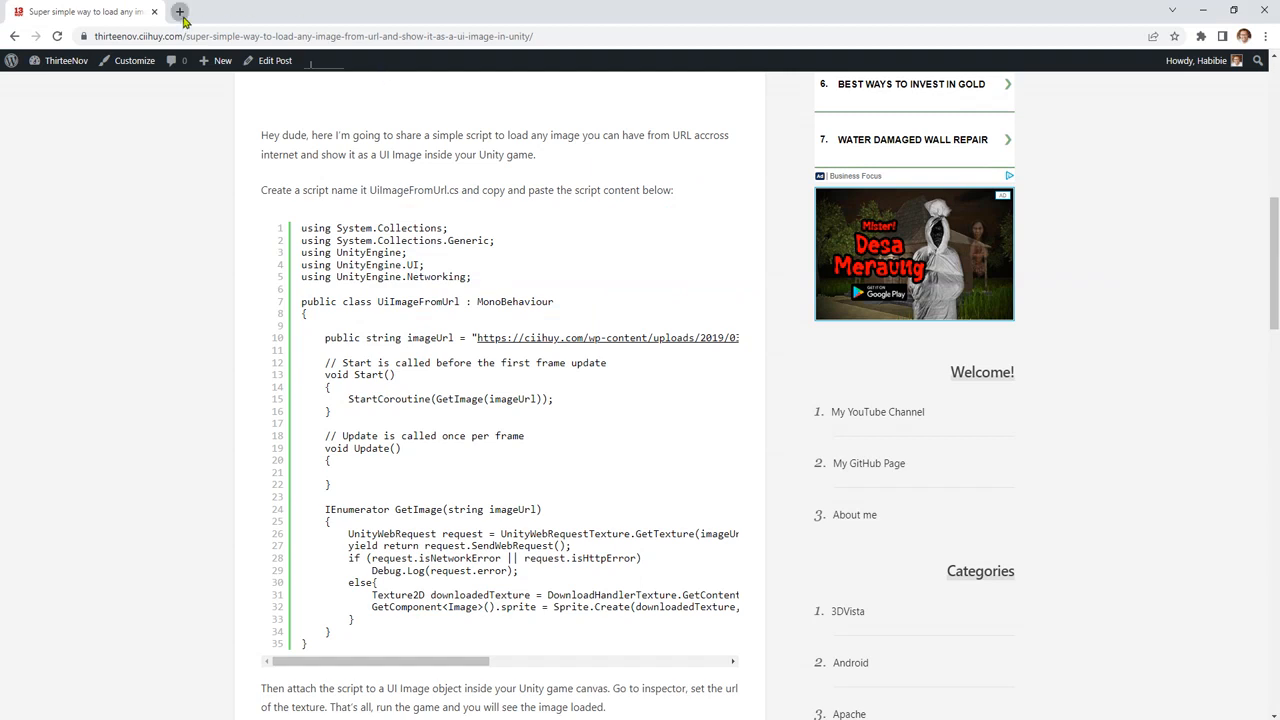
View the online icon.jpg logo in its own tab, then return to the tutorial article.
left_click(180, 12)
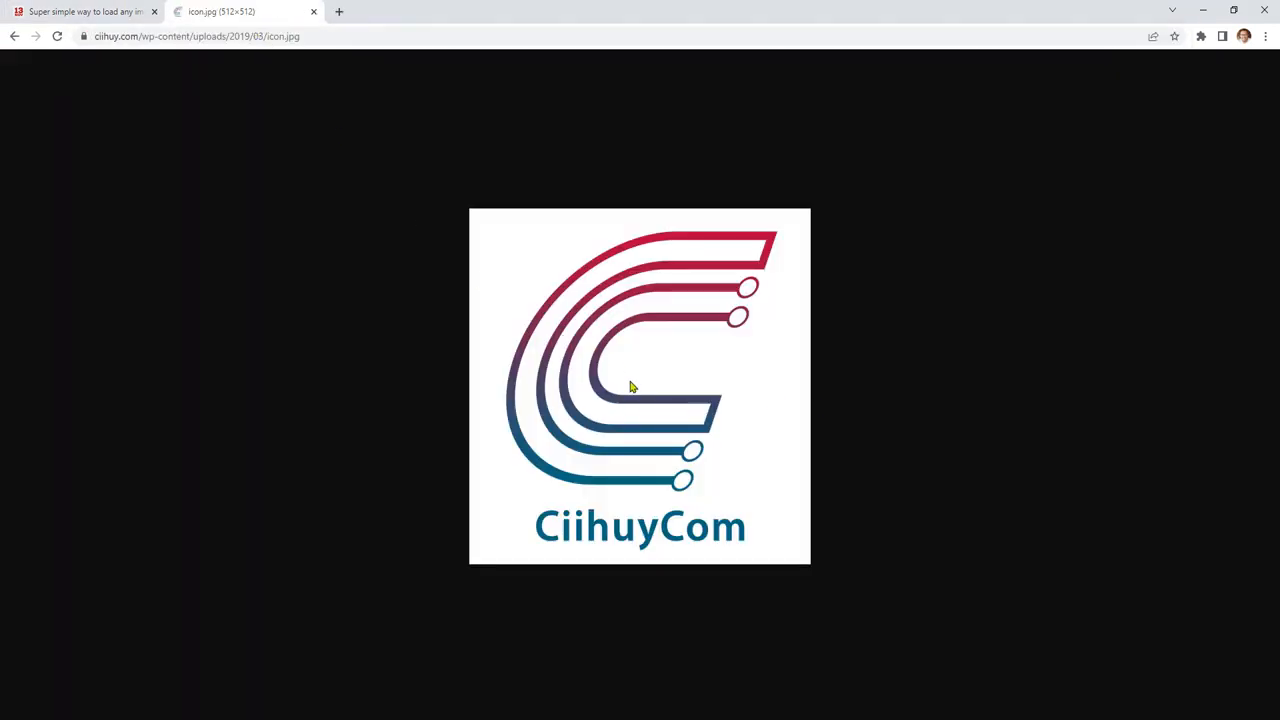
mouse_move(1050, 344)
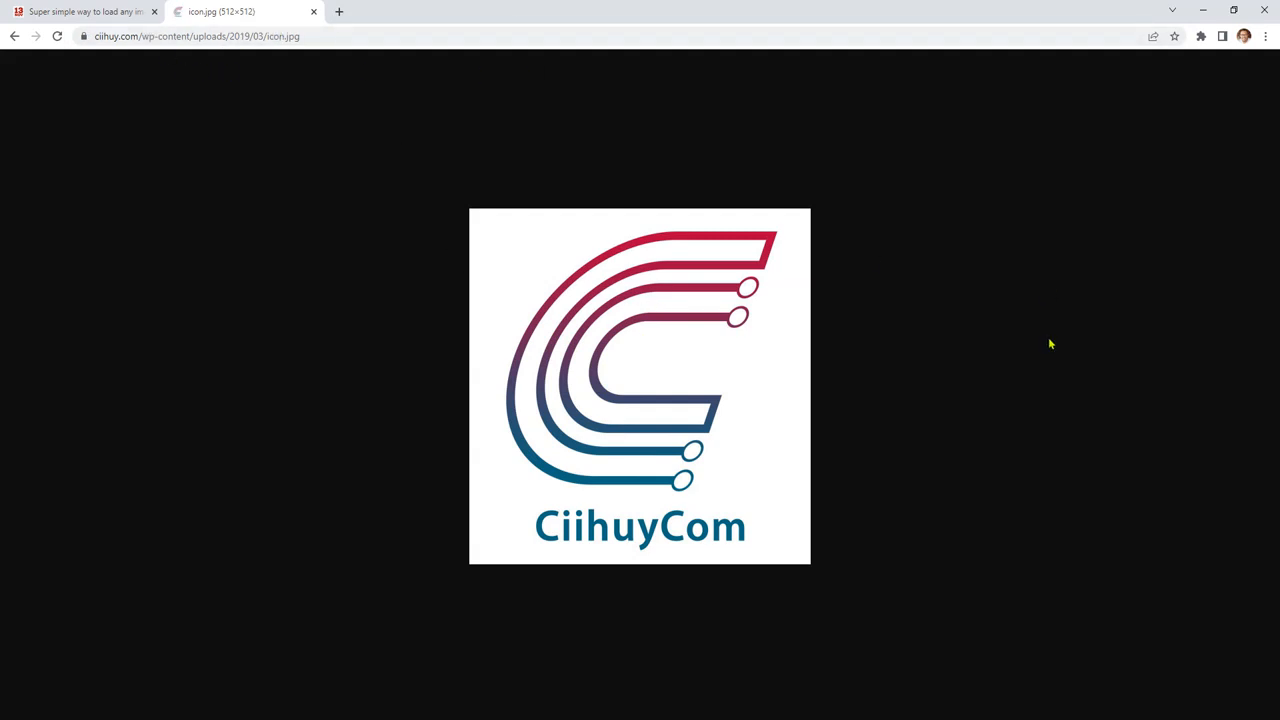
mouse_move(176, 76)
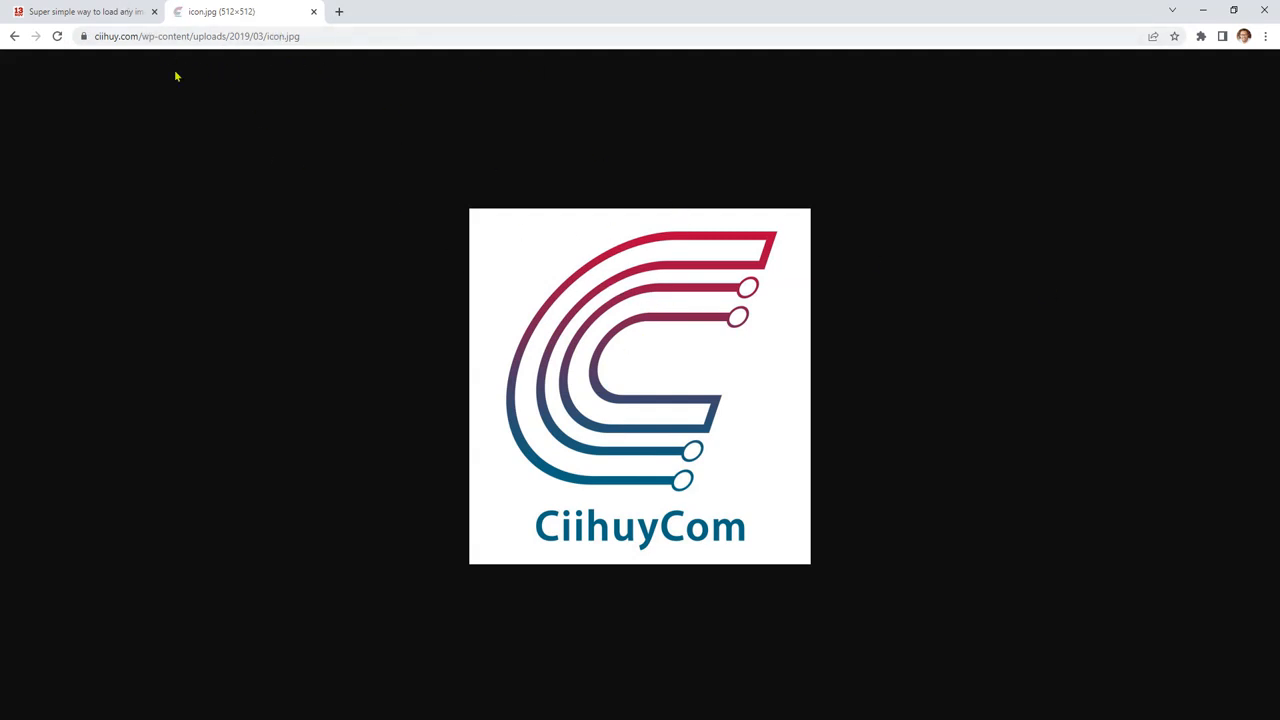
left_click(80, 12)
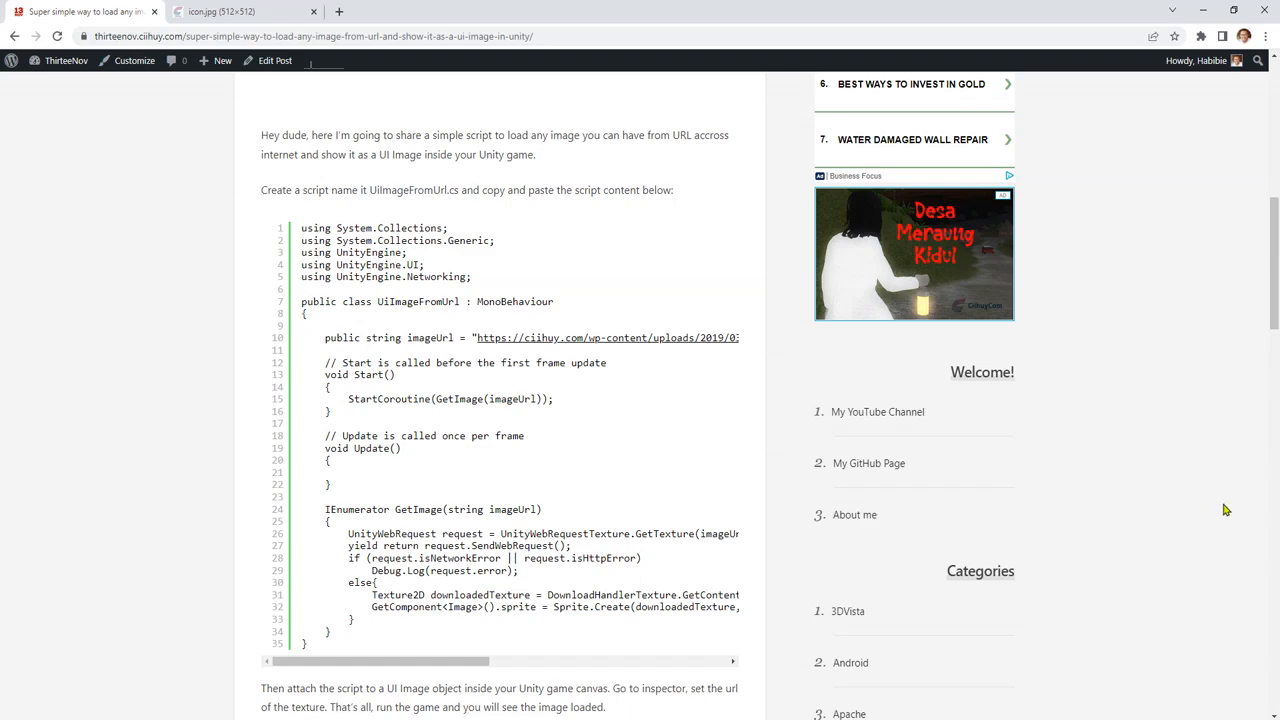
right_click(900, 320)
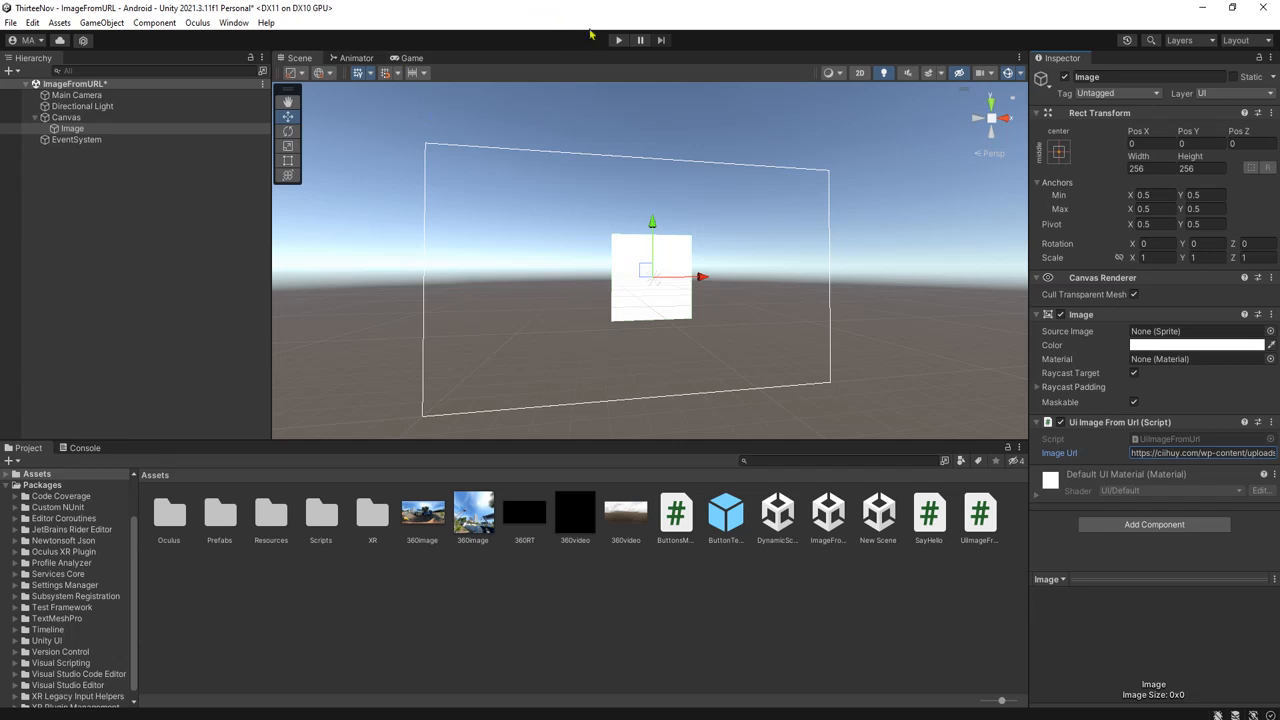
Play the scene again so the Image shows the man's portrait from the new URL.
left_click(618, 40)
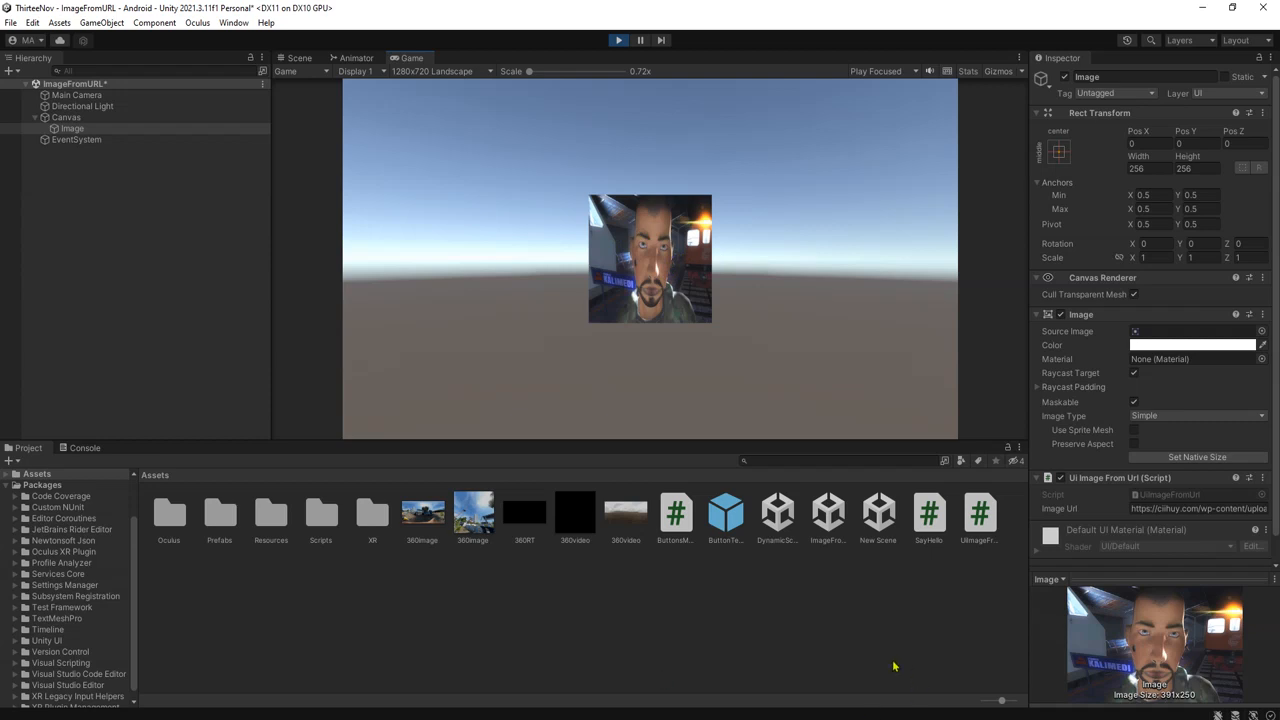
mouse_move(340, 672)
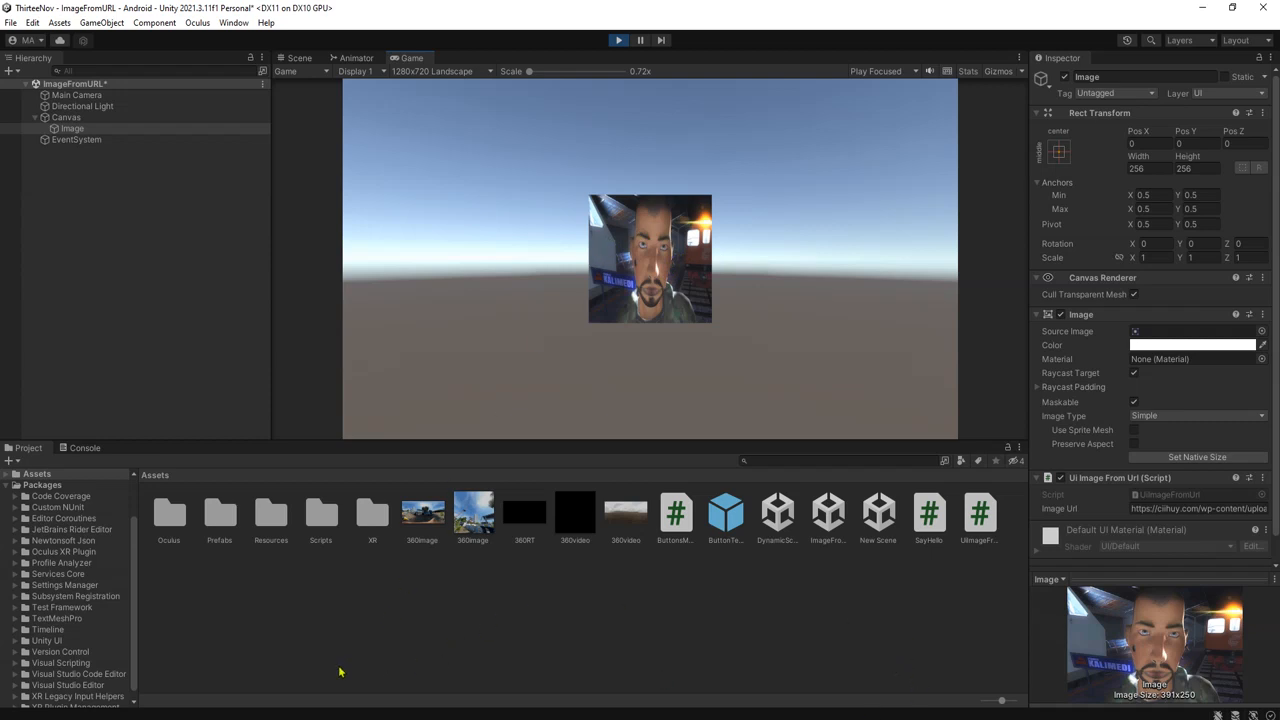
mouse_move(814, 600)
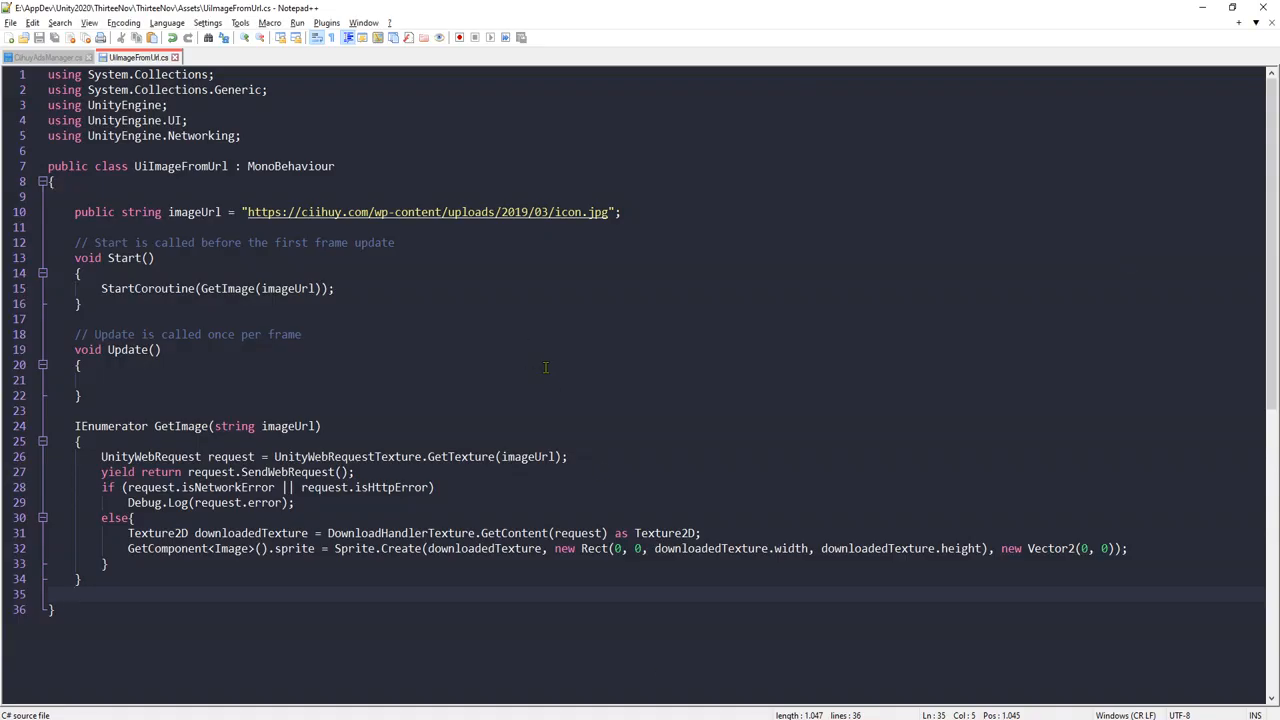
Review UiImageFromUrl.cs in Notepad++, selecting all the code in the Update method.
left_click(78, 364)
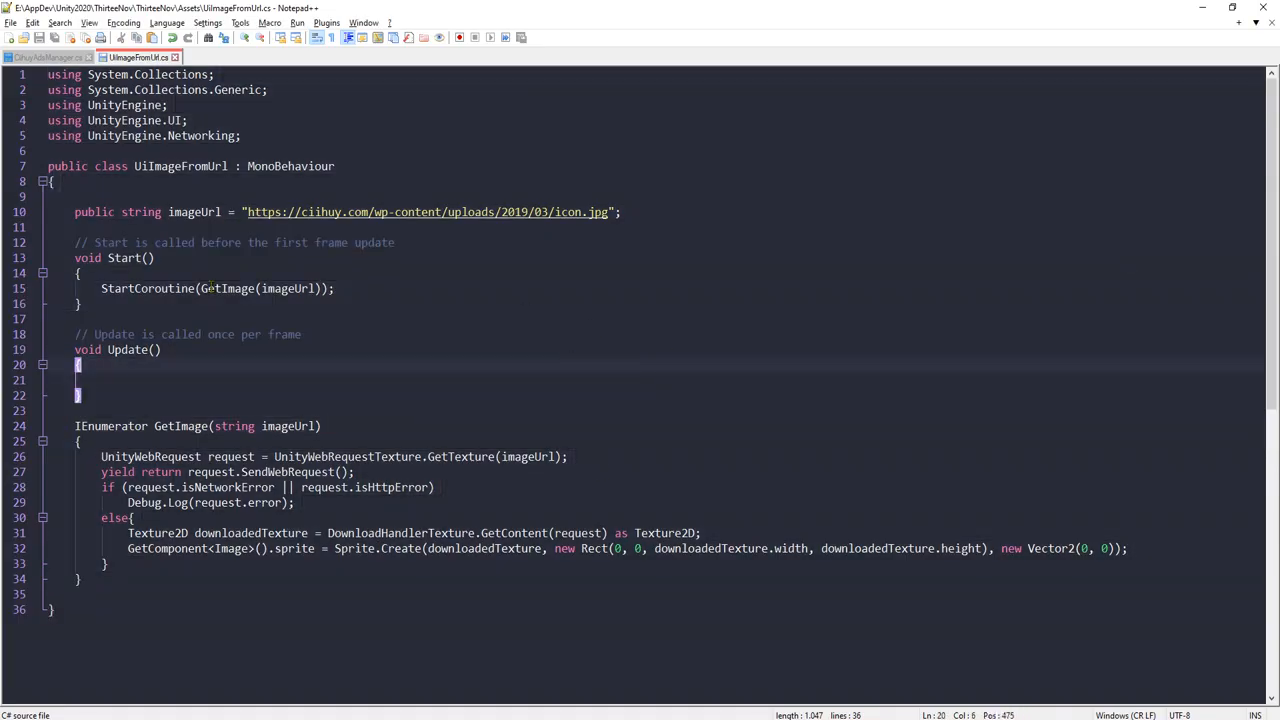
key("ctrl+a")
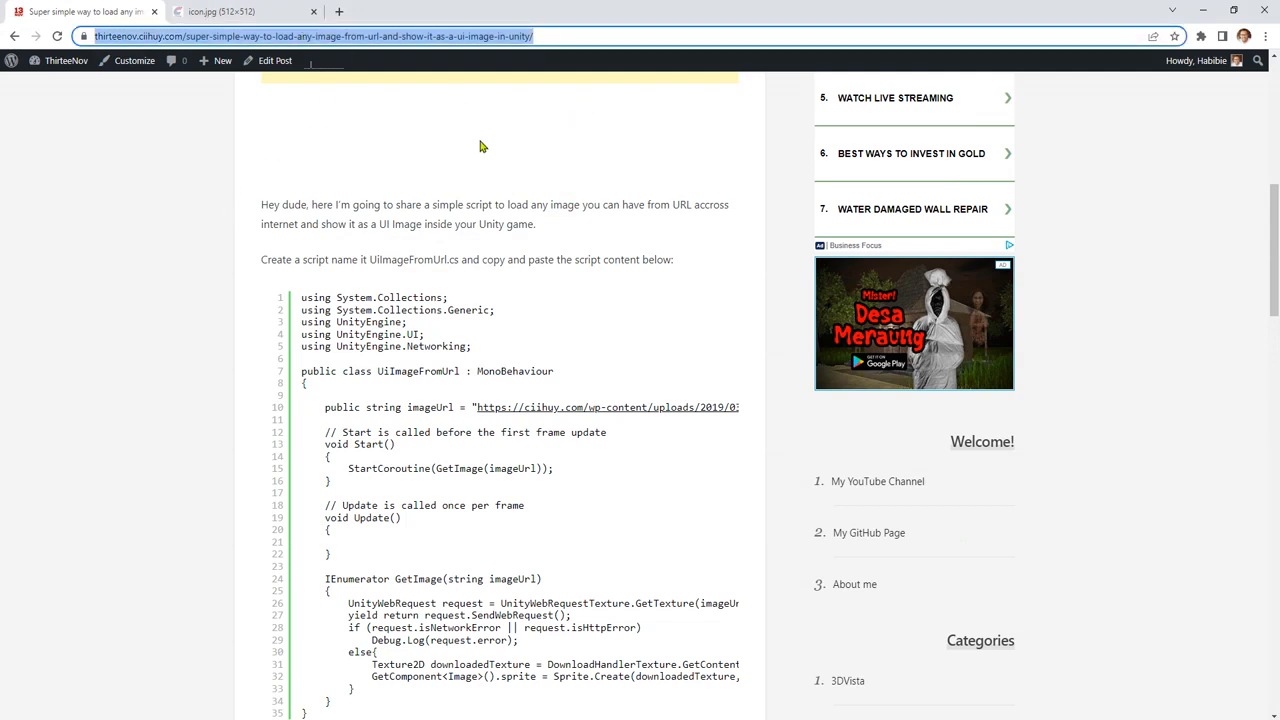
Scroll to the article's UiImageFromUrl code block and select the whole script.
right_click(310, 36)
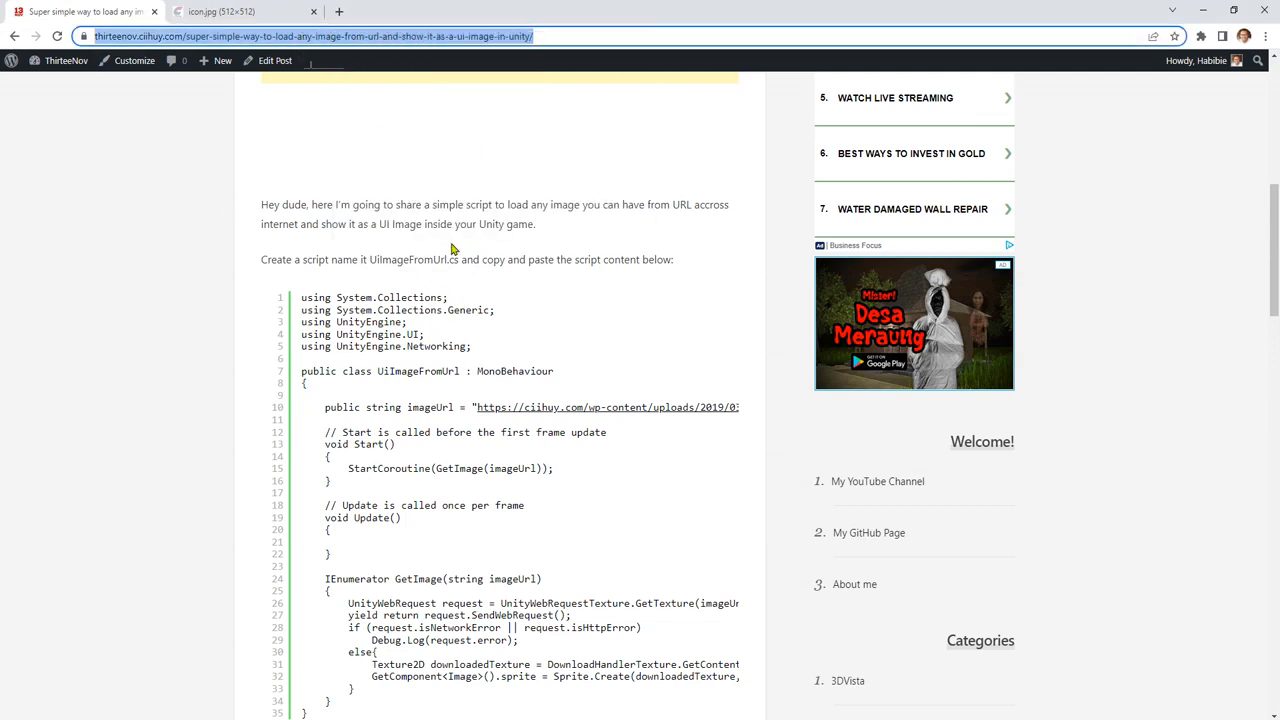
scroll("down", 3)
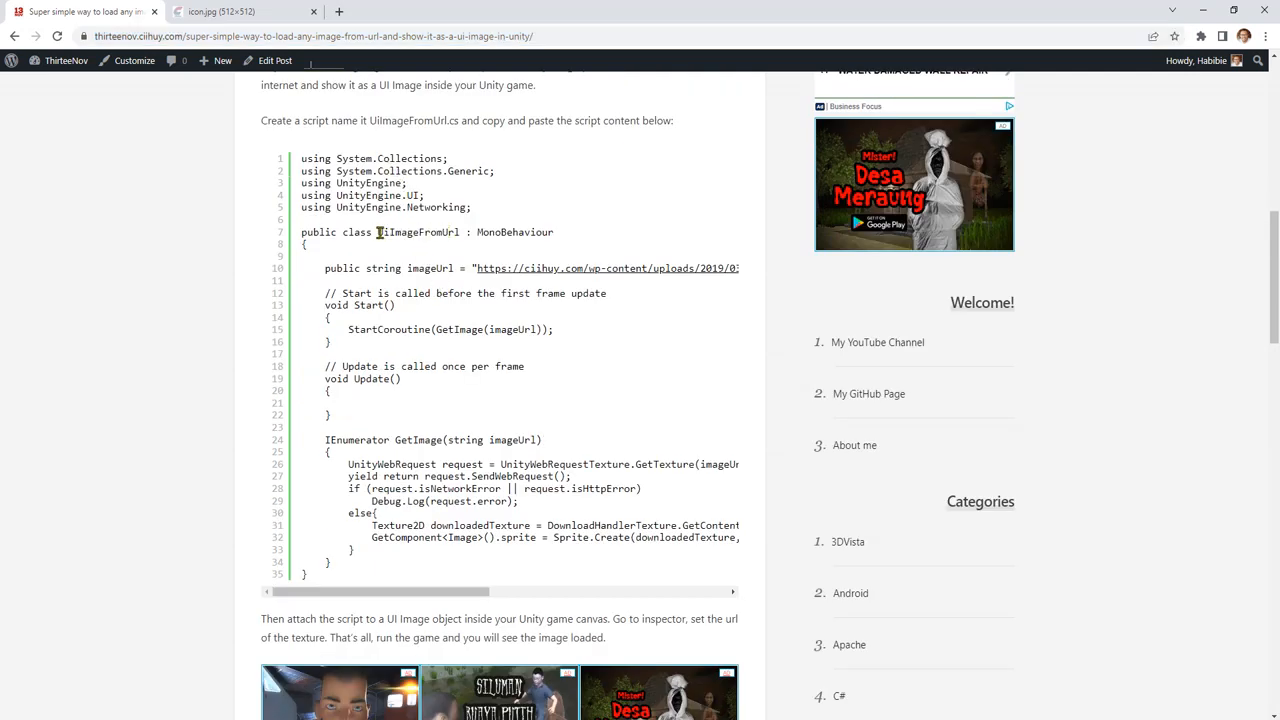
double_click(416, 232)
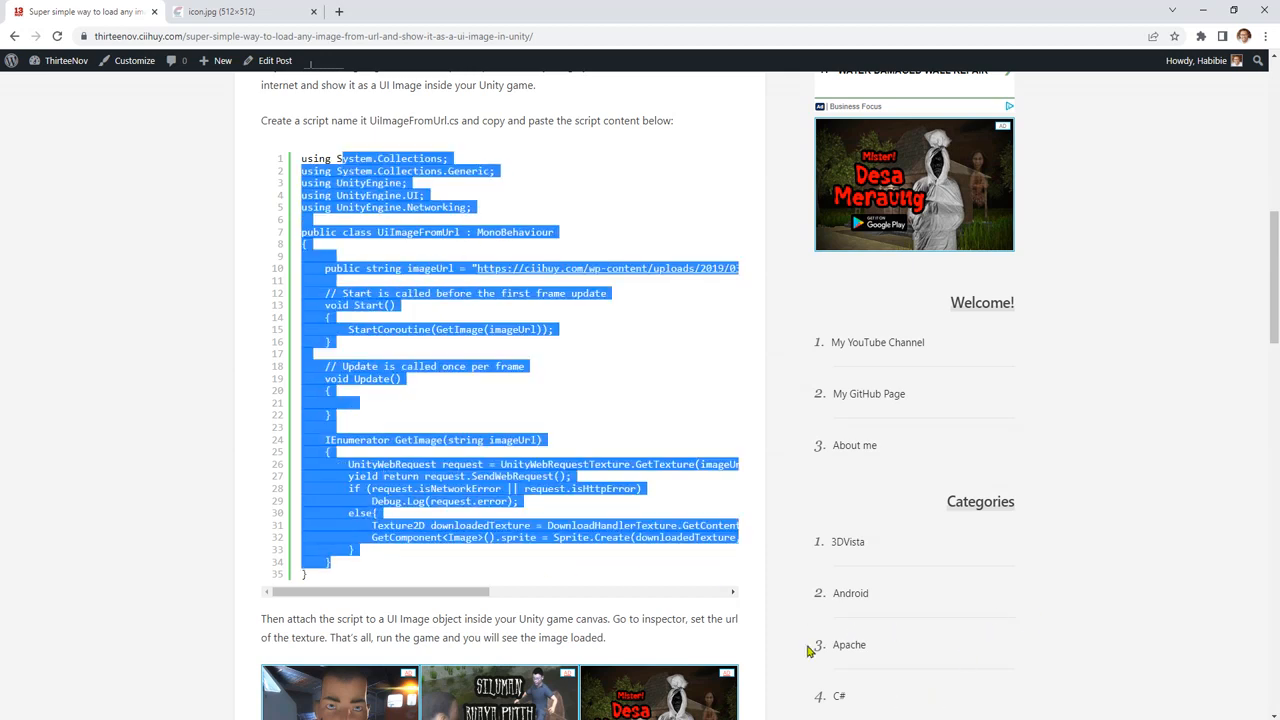
mouse_move(910, 670)
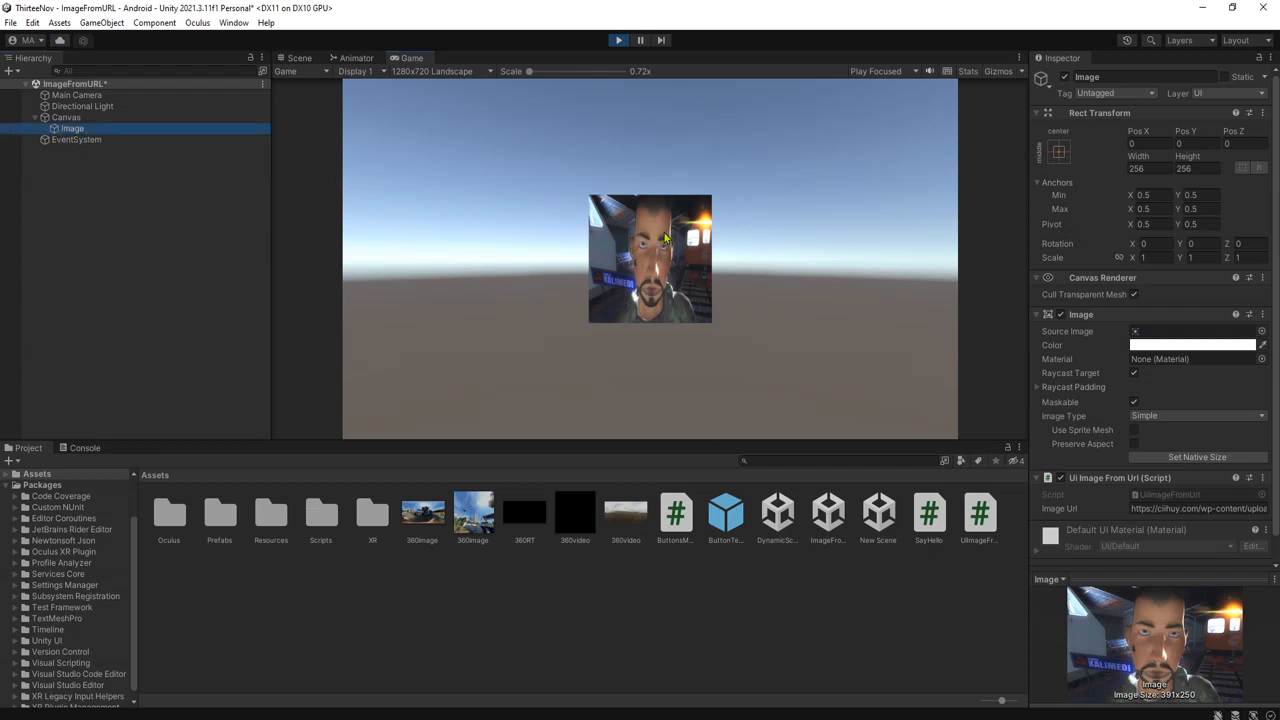
mouse_move(552, 584)
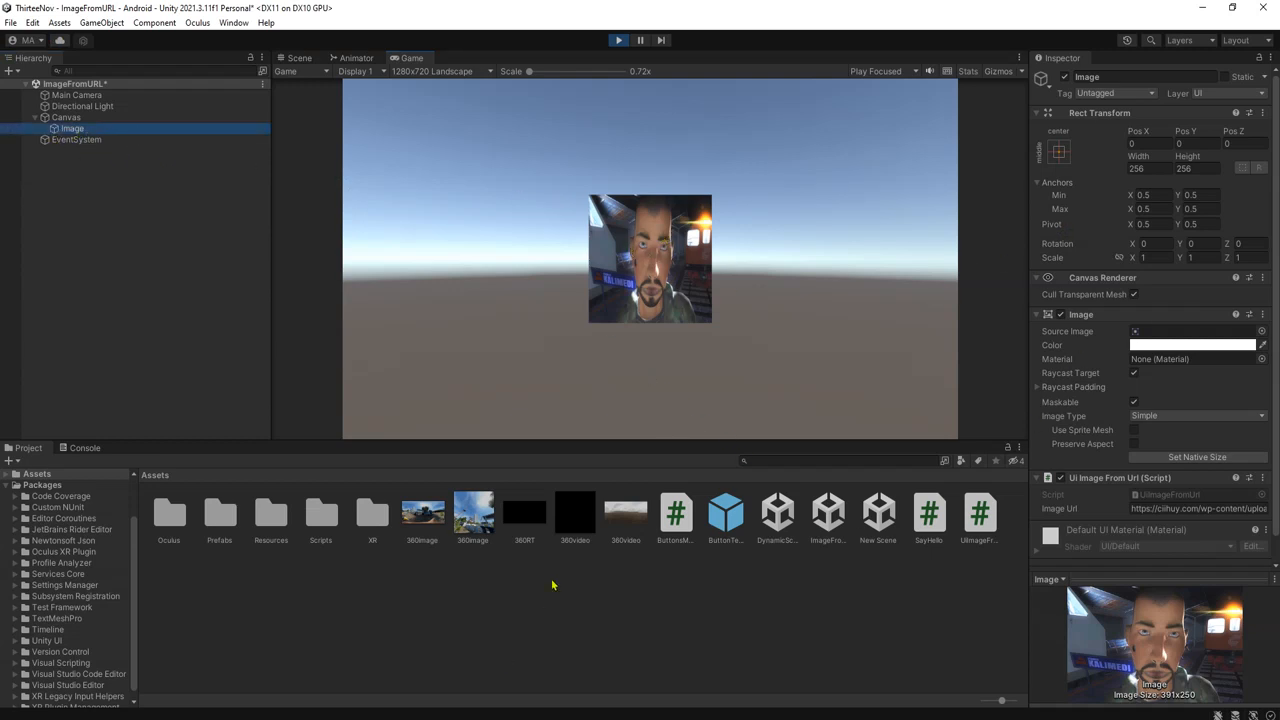
mouse_move(432, 398)
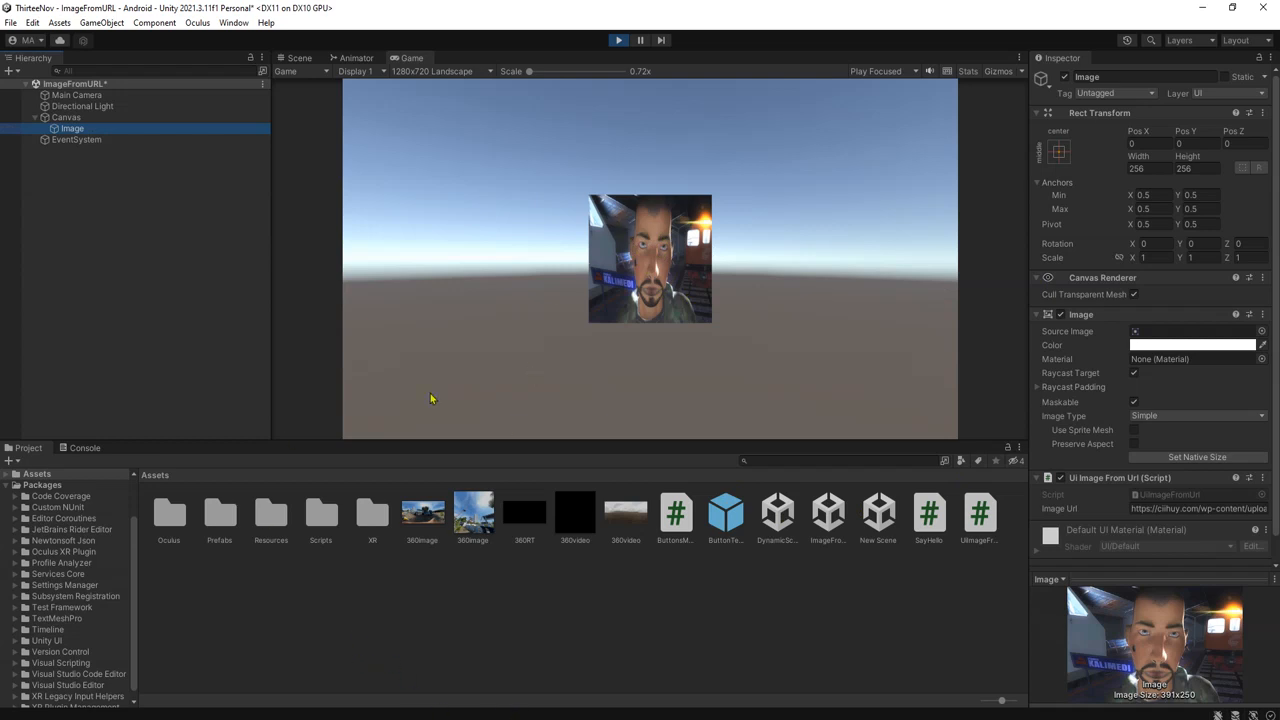
mouse_move(648, 124)
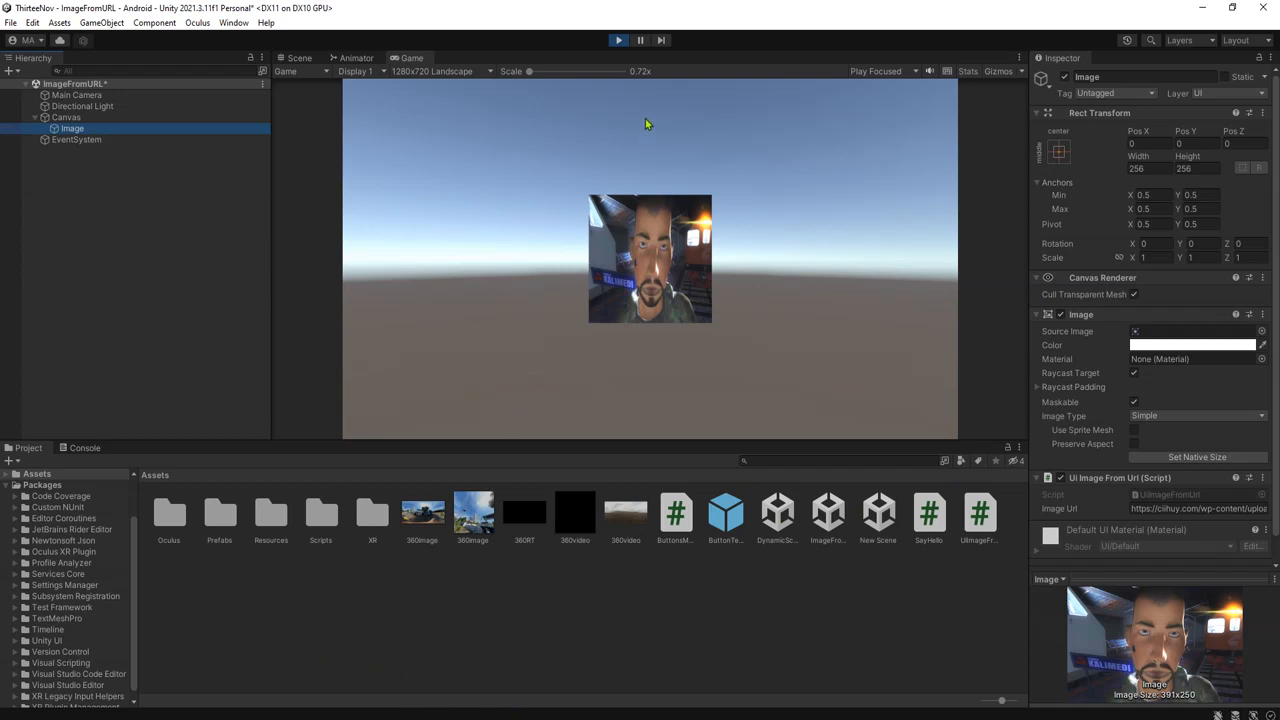
mouse_move(696, 472)
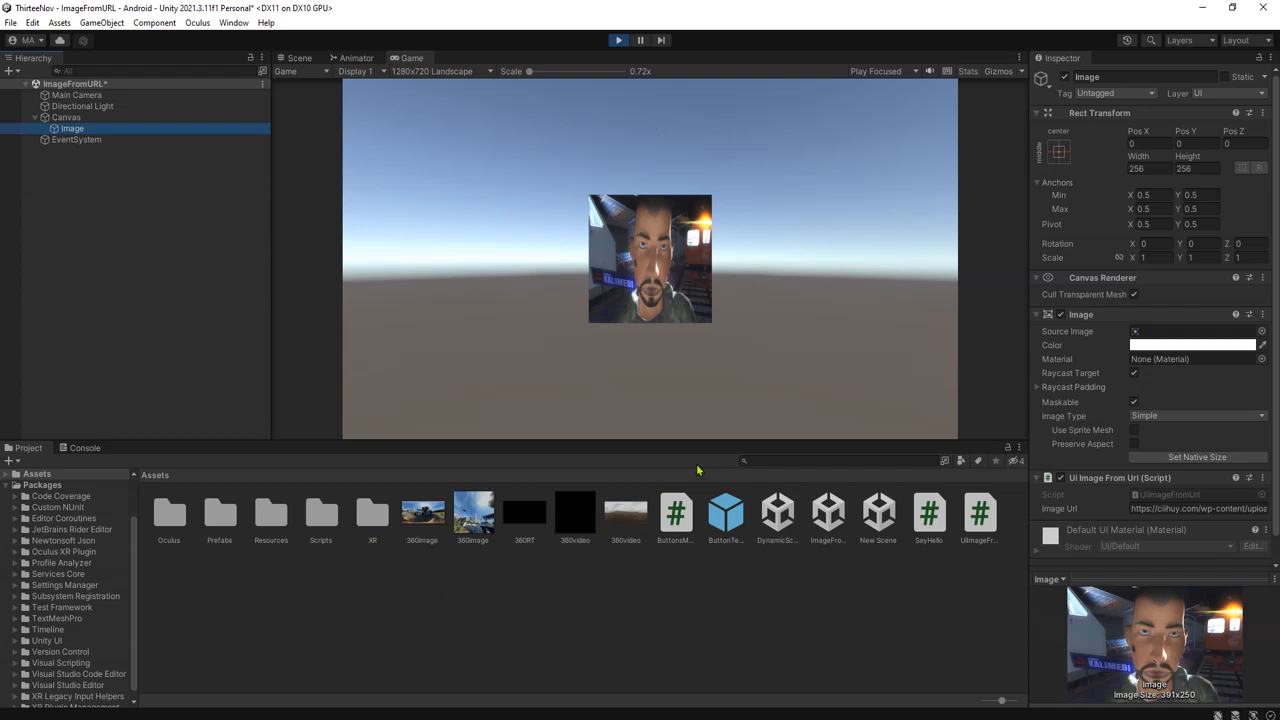
mouse_move(690, 472)
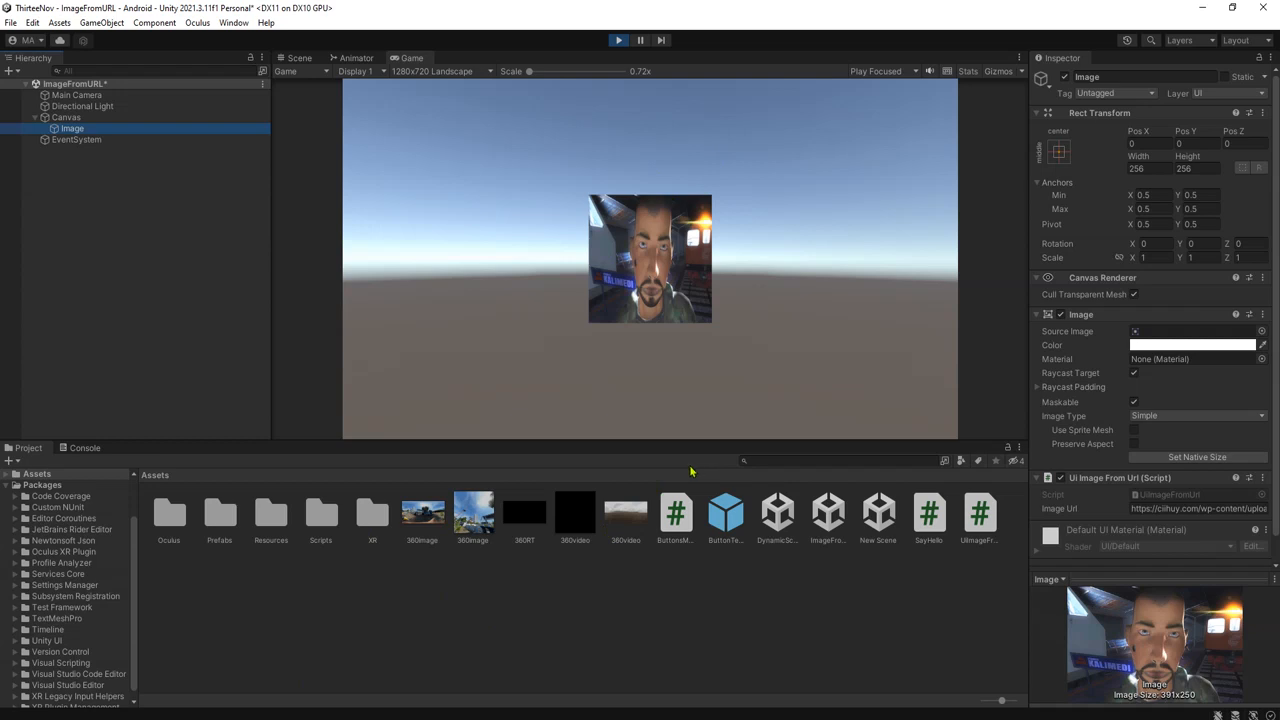